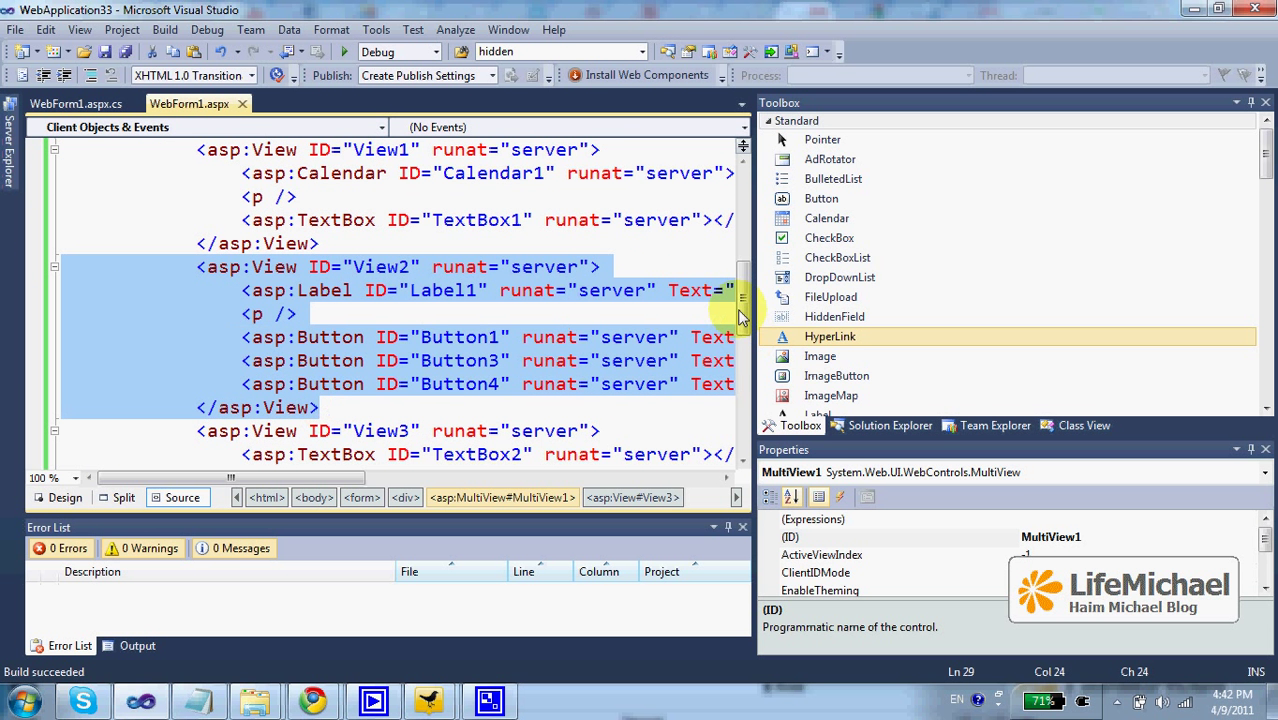
Review WebForm1.aspx.cs code-behind and select the DropDownList1_SelectedIndexChanged handler name
{"action": "scroll", "scroll_direction": "down", "scroll_amount": 3}
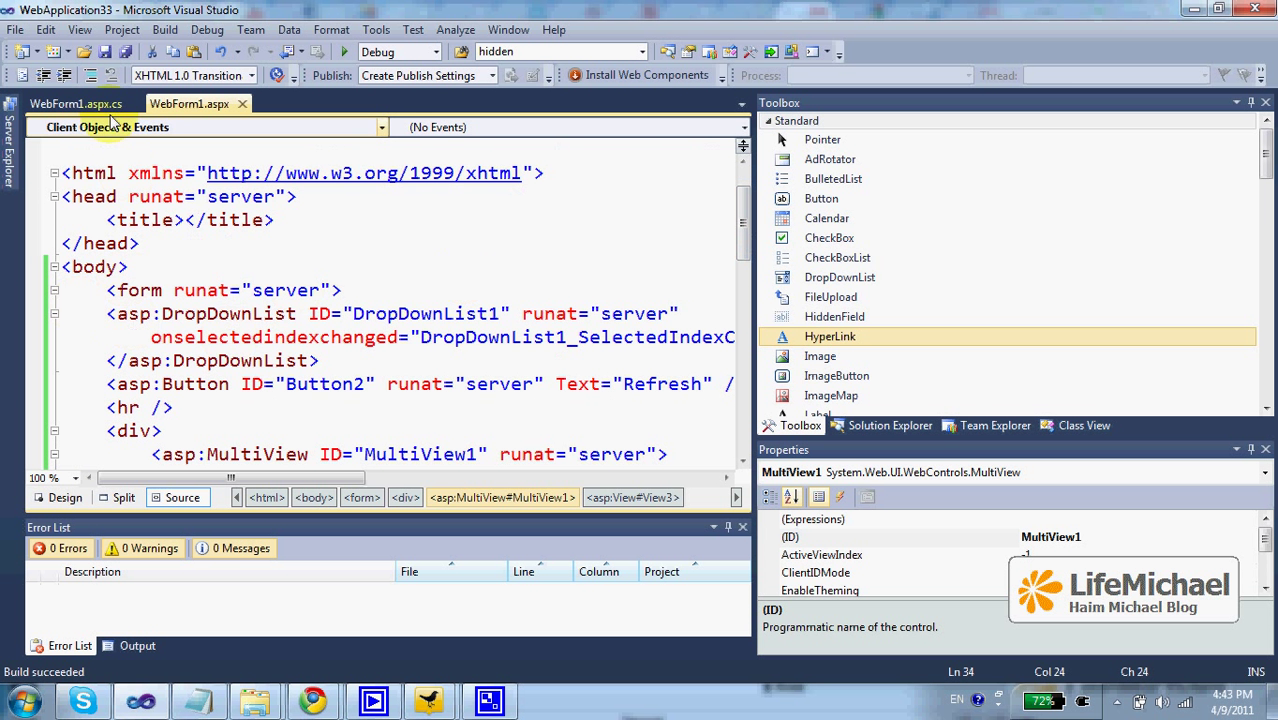
{"action": "left_click", "coordinate": [75, 103]}
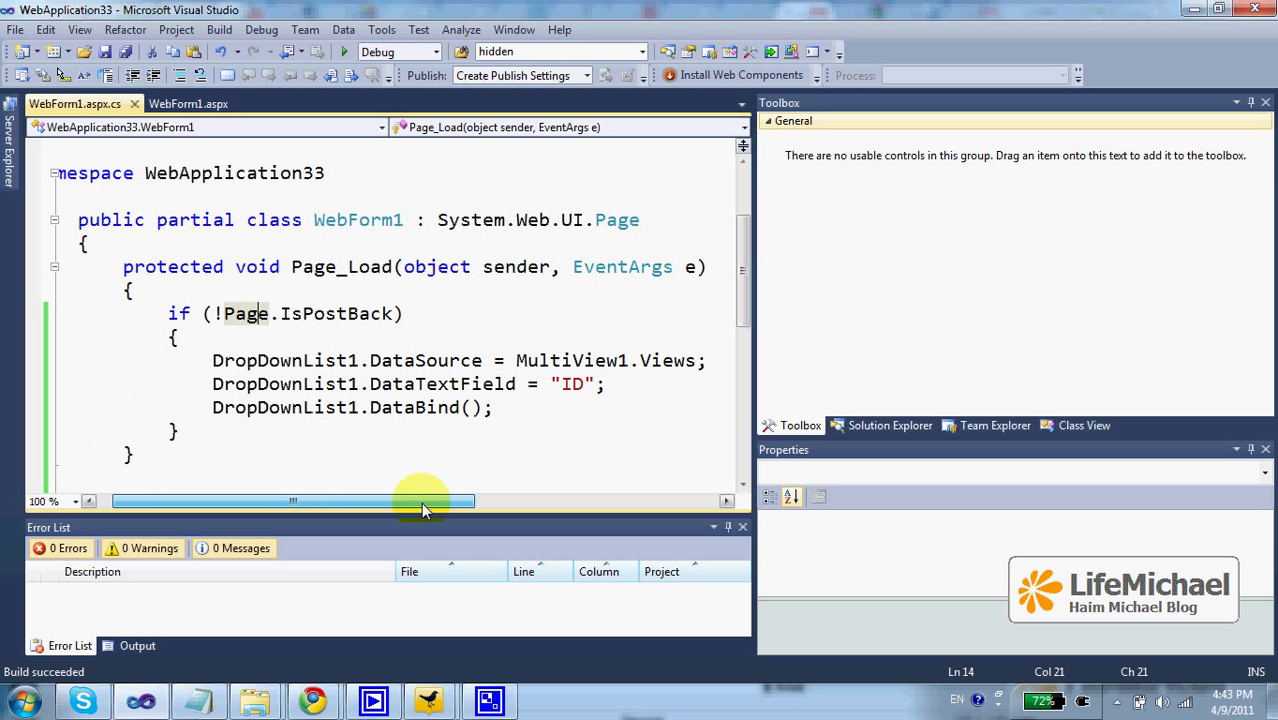
{"action": "scroll", "scroll_direction": "down", "scroll_amount": 3}
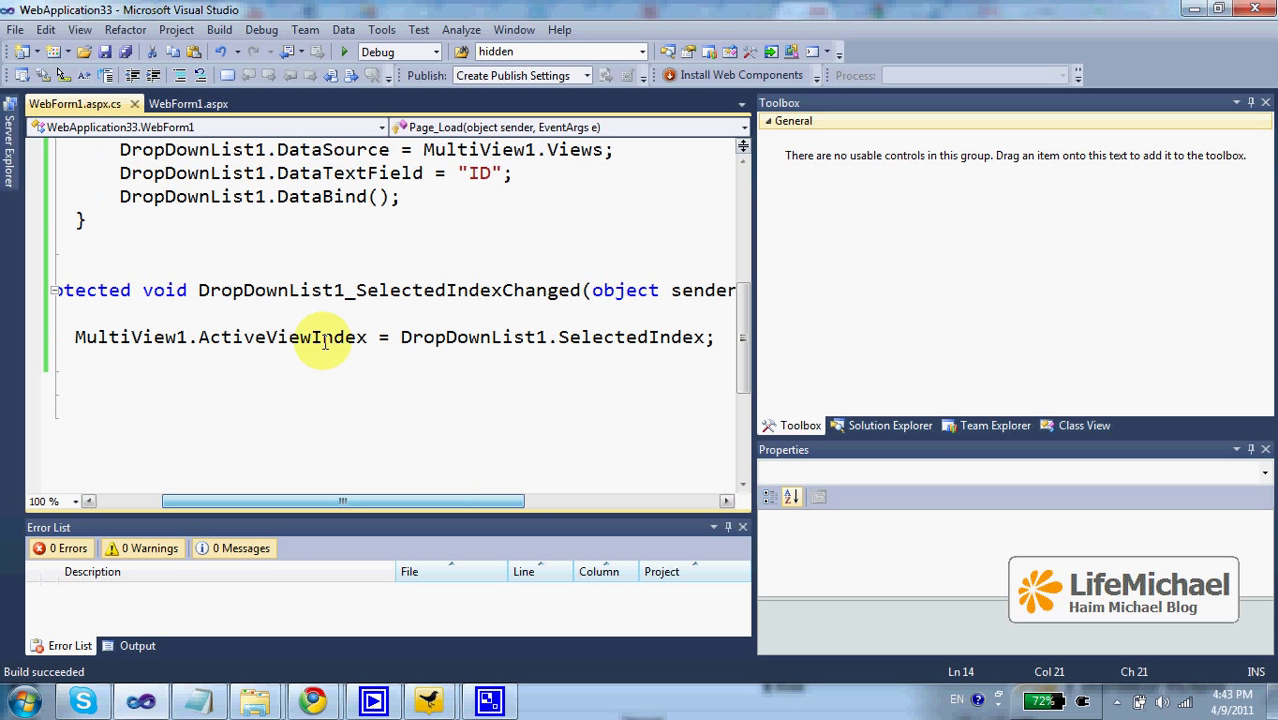
{"action": "mouse_move", "coordinate": [213, 281]}
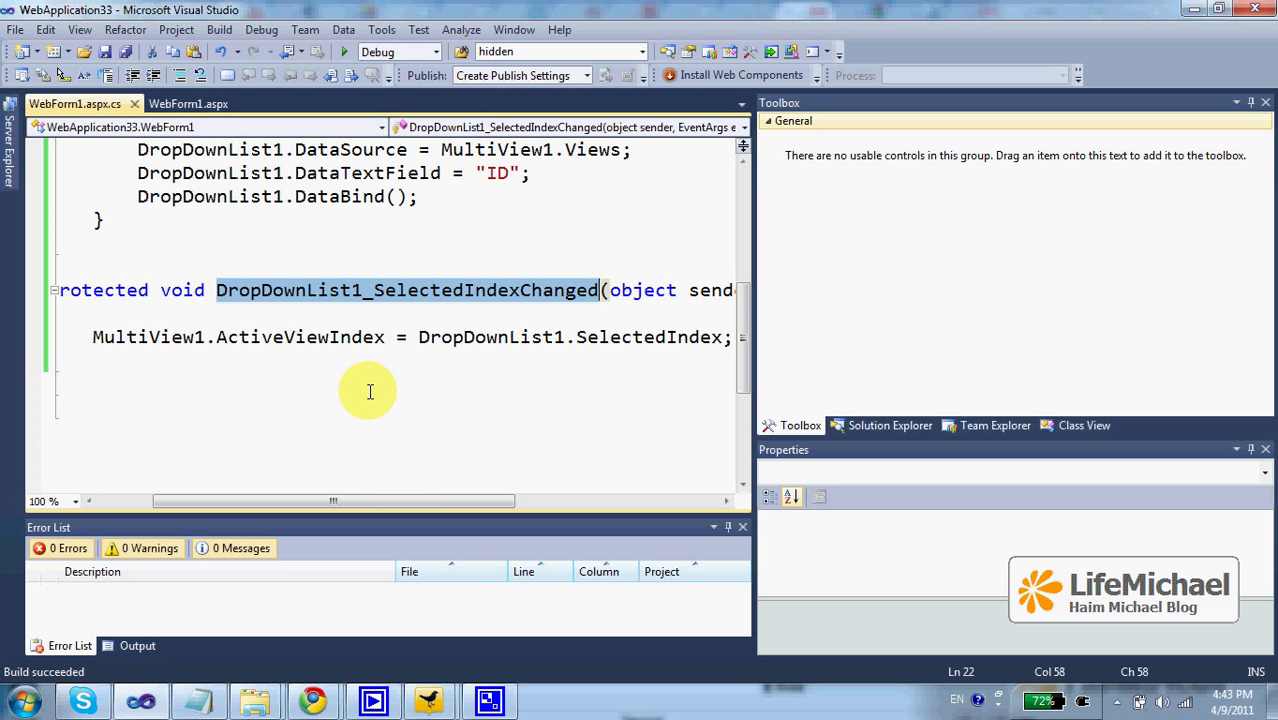
{"action": "double_click", "coordinate": [148, 337]}
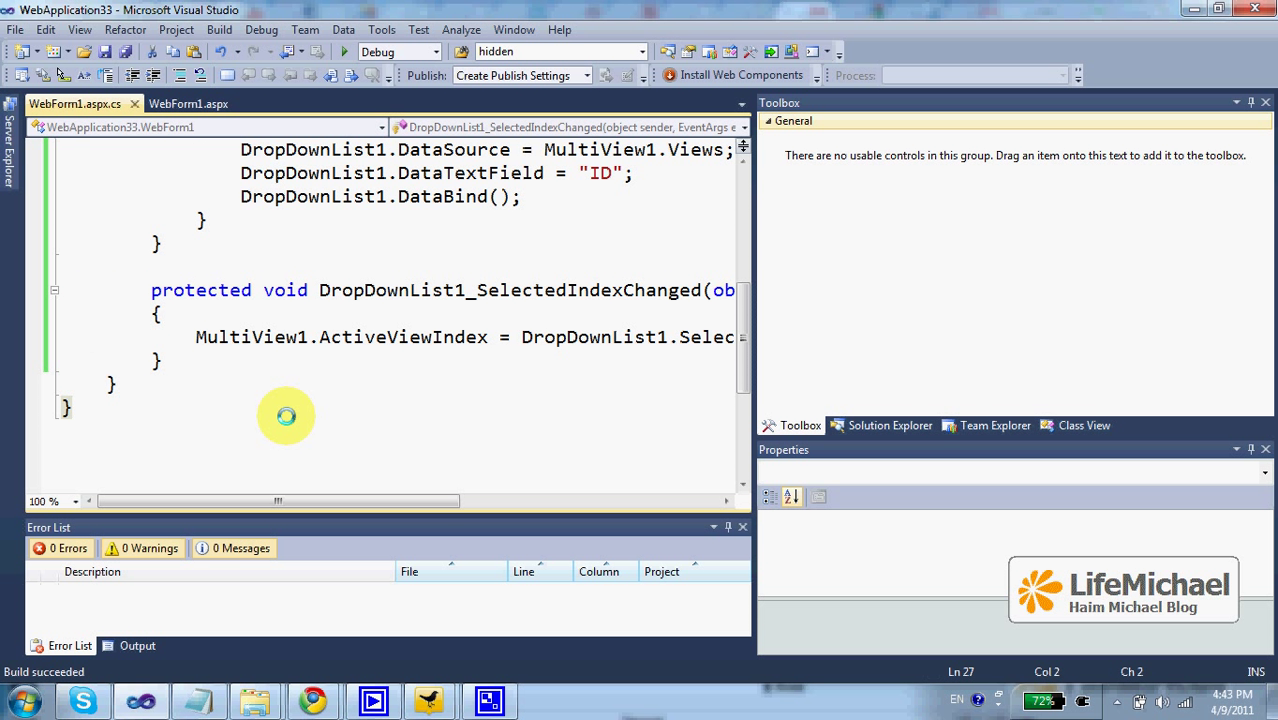
Run the form in Safari, switch to View1's calendar, then return to WebForm1.aspx markup
{"action": "left_click", "coordinate": [547, 700]}
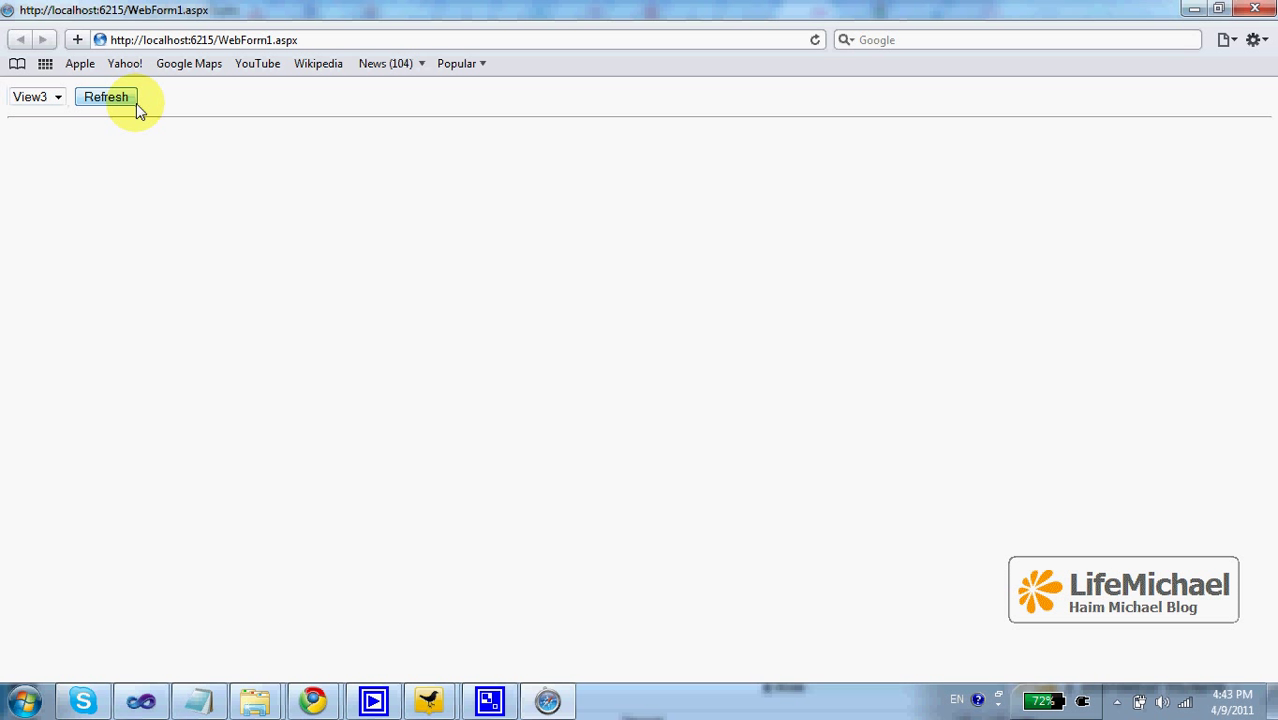
{"action": "left_click", "coordinate": [37, 96]}
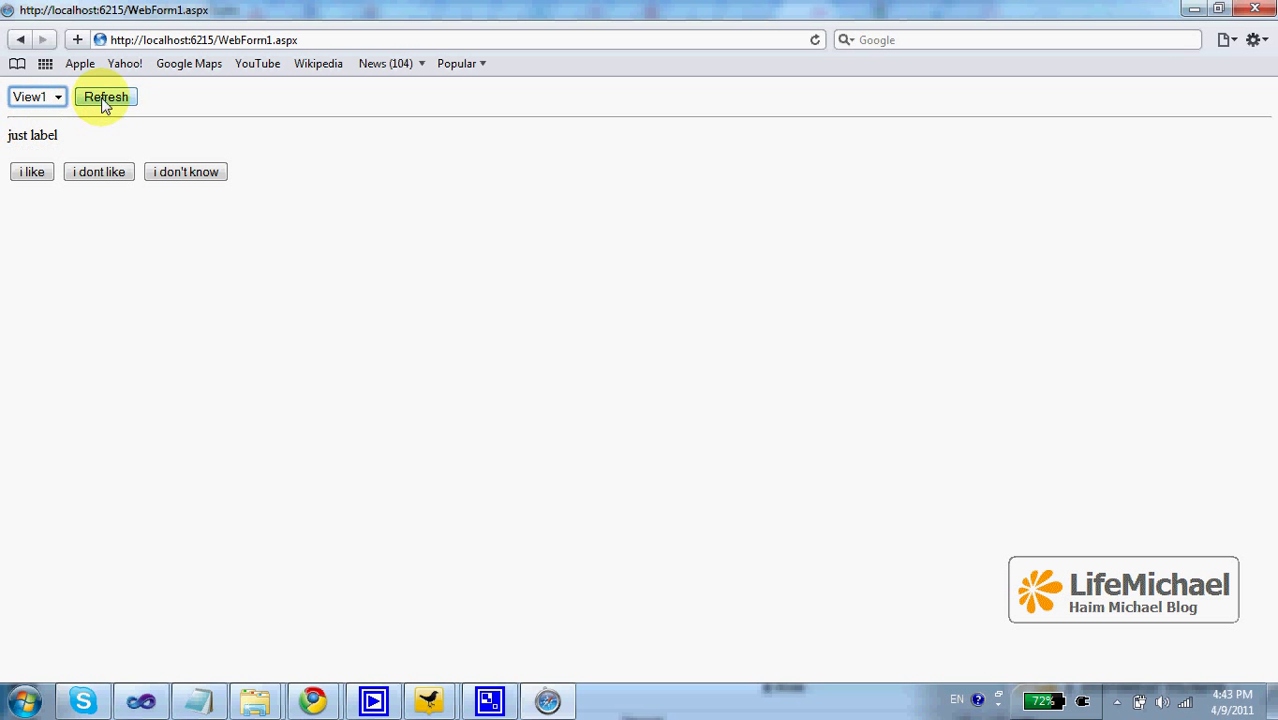
{"action": "left_click", "coordinate": [106, 96]}
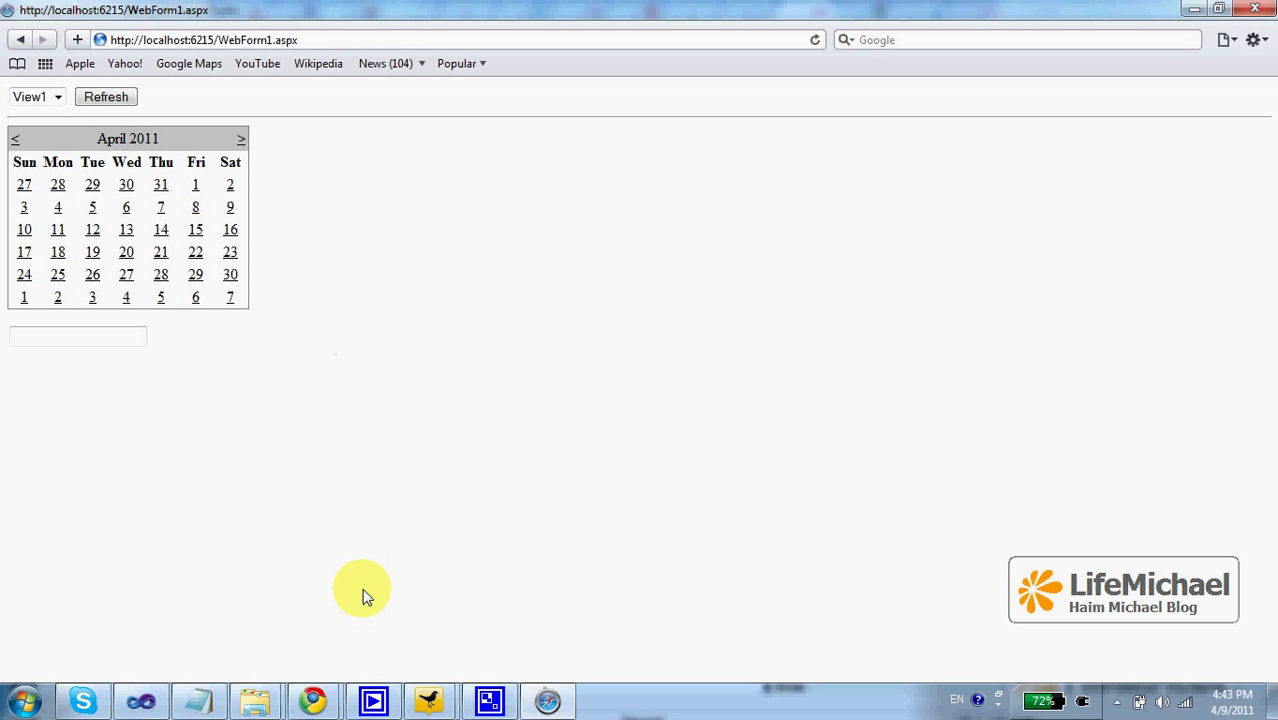
{"action": "left_click", "coordinate": [489, 700]}
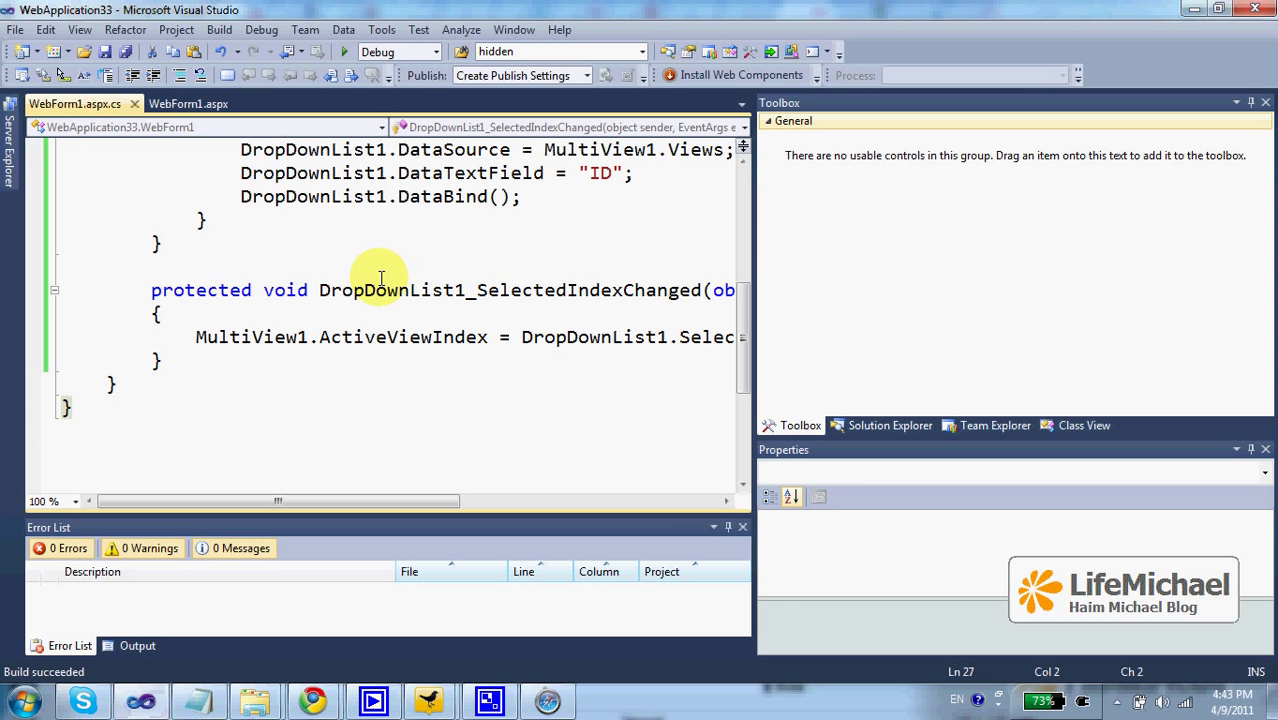
{"action": "left_click", "coordinate": [189, 103]}
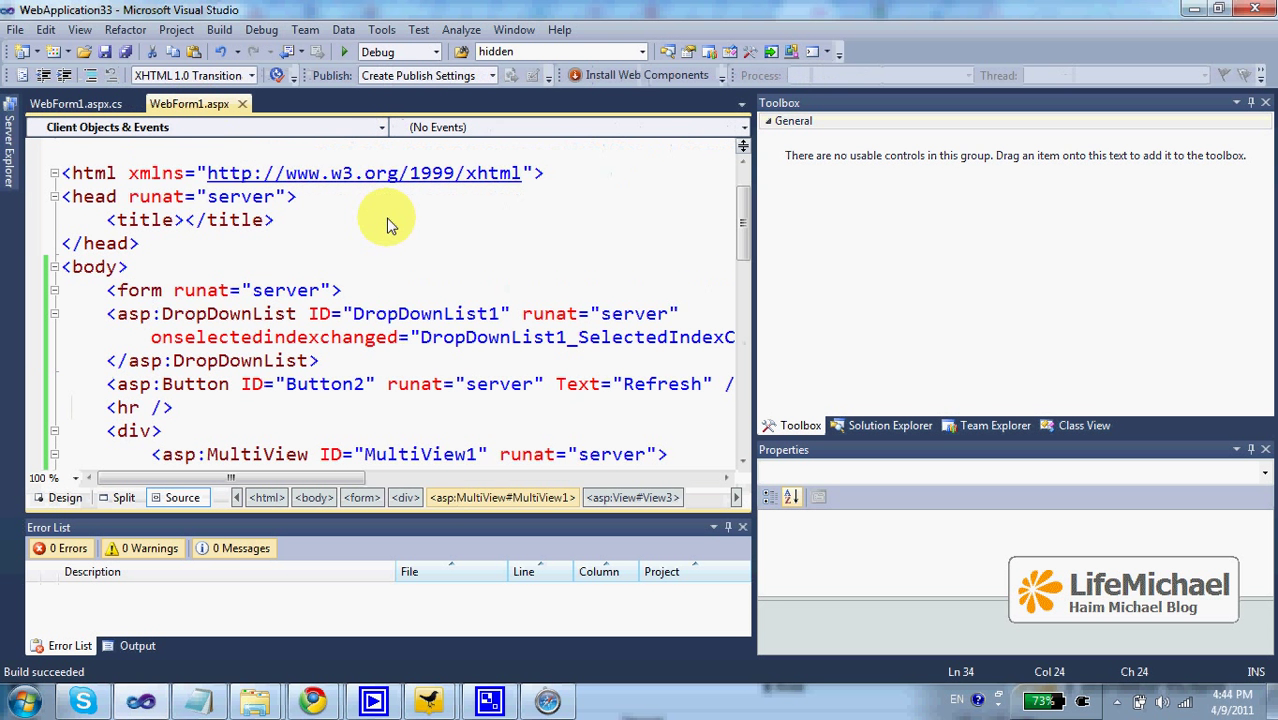